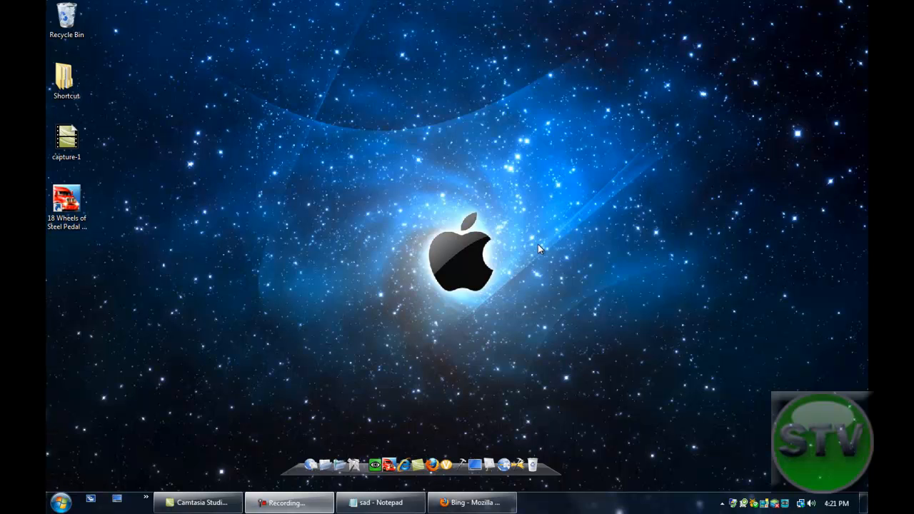
pyautogui.moveTo(535, 240)
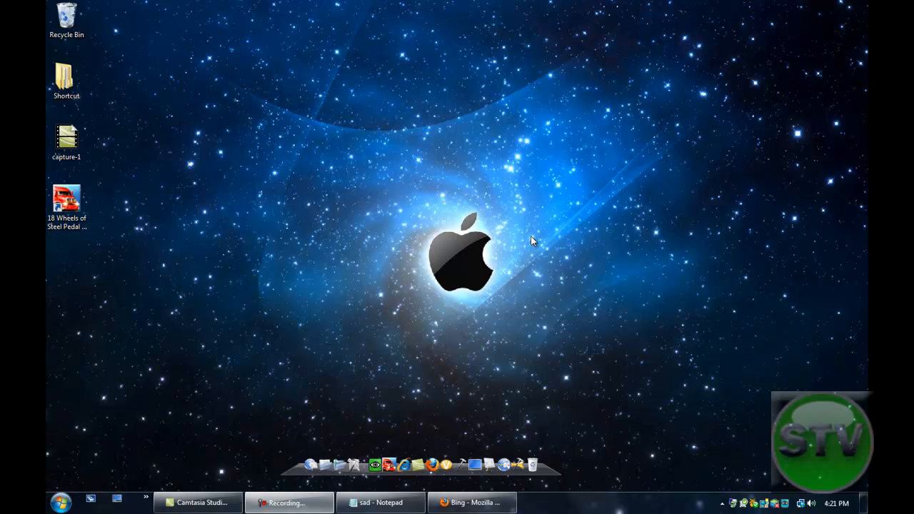
pyautogui.moveTo(579, 378)
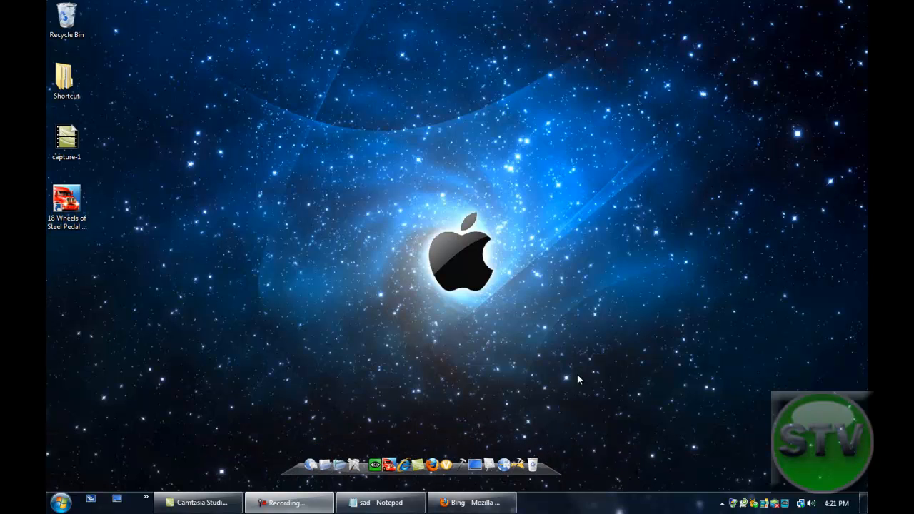
pyautogui.moveTo(443, 498)
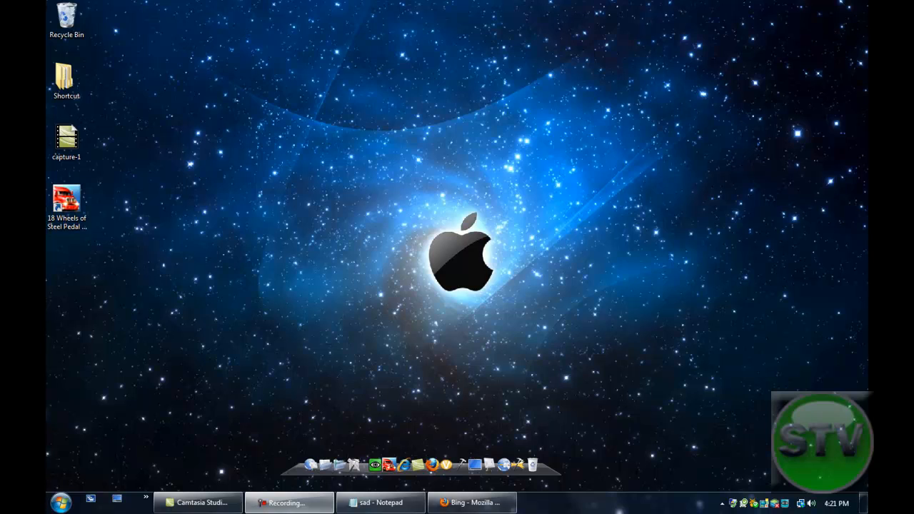
# - Bring Firefox forward and run a Google Images search for 'cars'
pyautogui.click(471, 503)
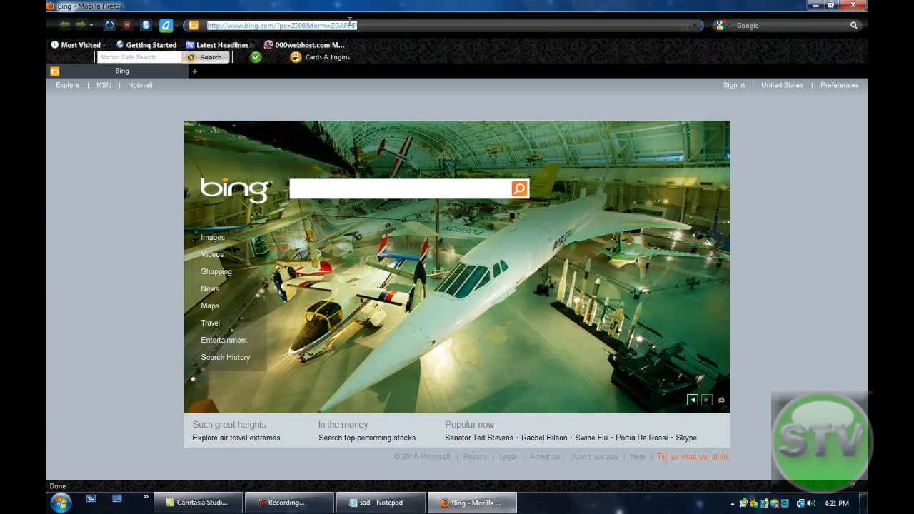
pyautogui.moveTo(338, 35)
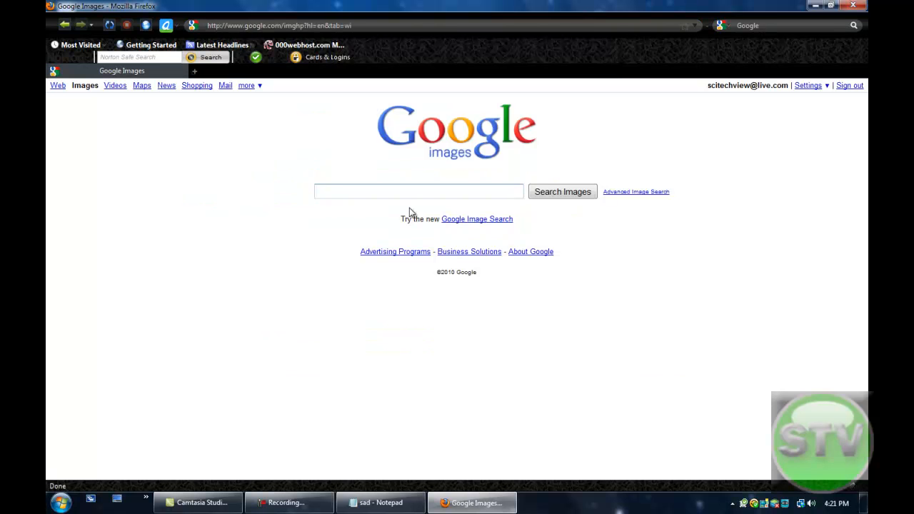
pyautogui.click(419, 192)
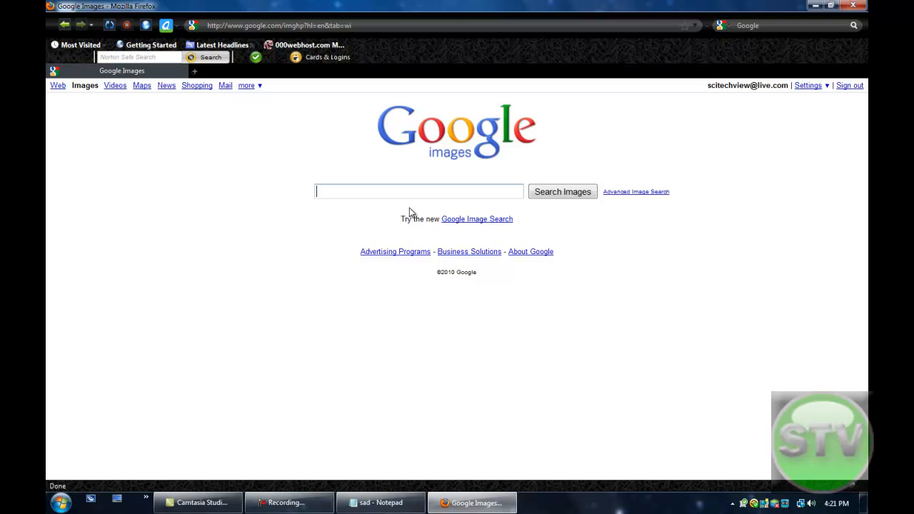
pyautogui.write('cars')
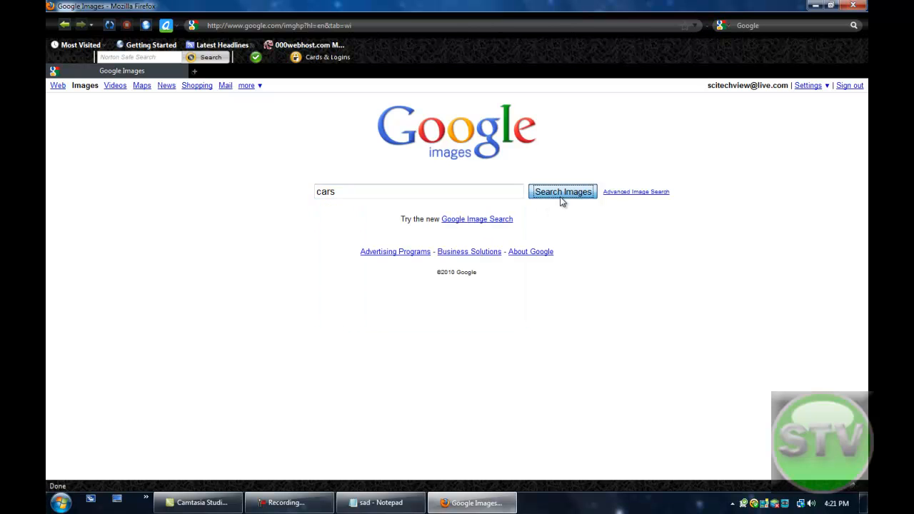
pyautogui.click(563, 191)
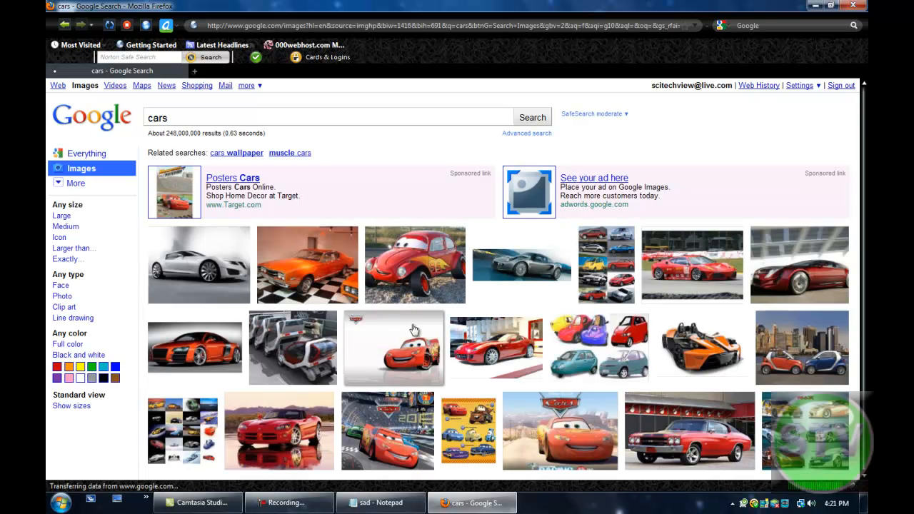
pyautogui.moveTo(340, 232)
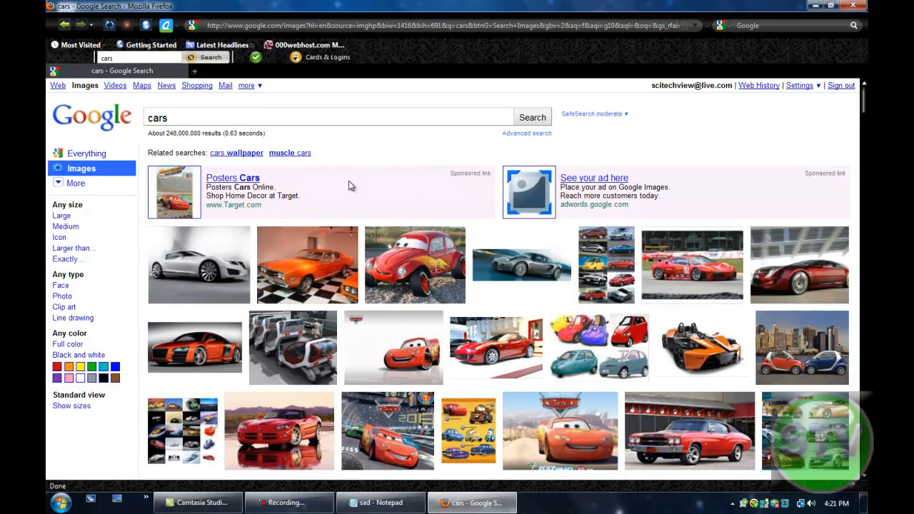
pyautogui.moveTo(375, 172)
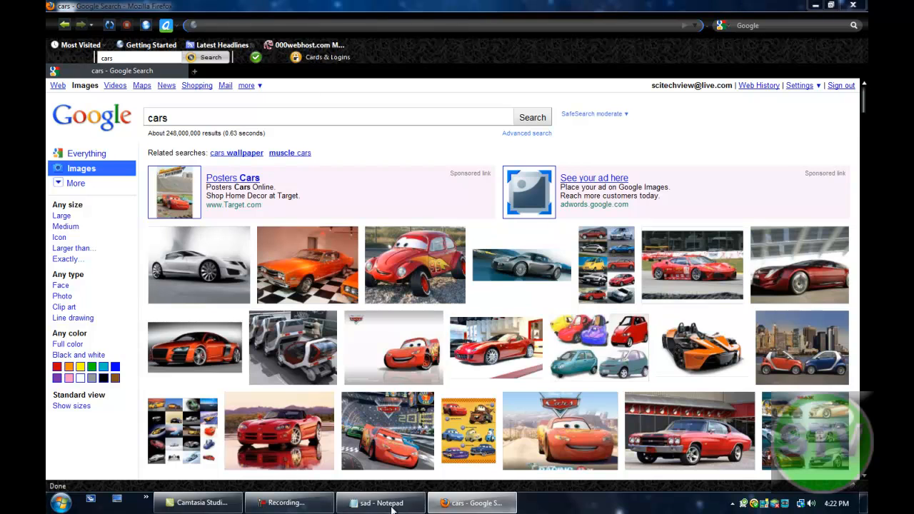
pyautogui.click(380, 503)
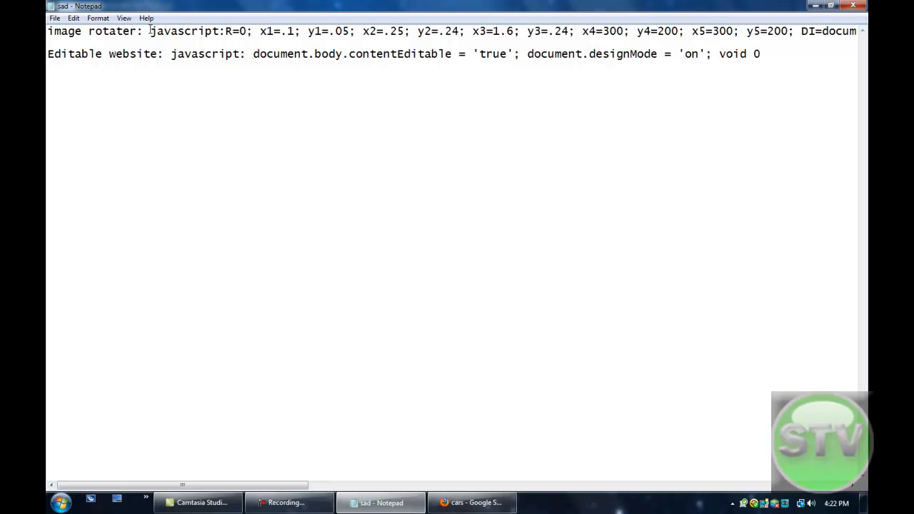
pyautogui.doubleClick(151, 32)
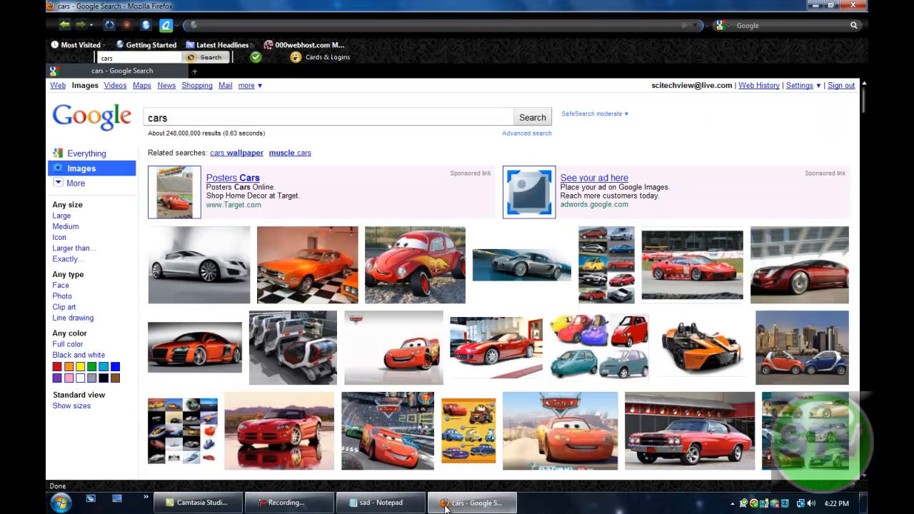
pyautogui.moveTo(400, 27)
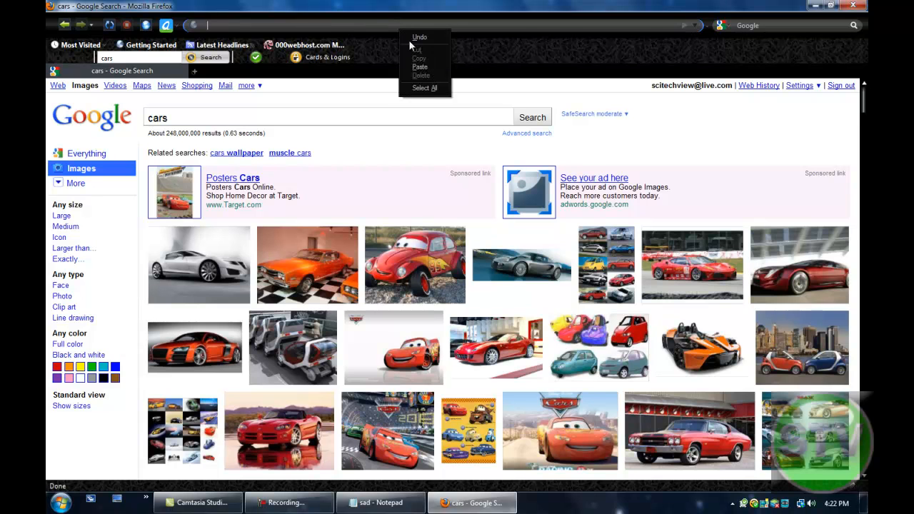
# - Run the pasted image-rotater javascript from the address bar, then go to youtube
pyautogui.click(420, 67)
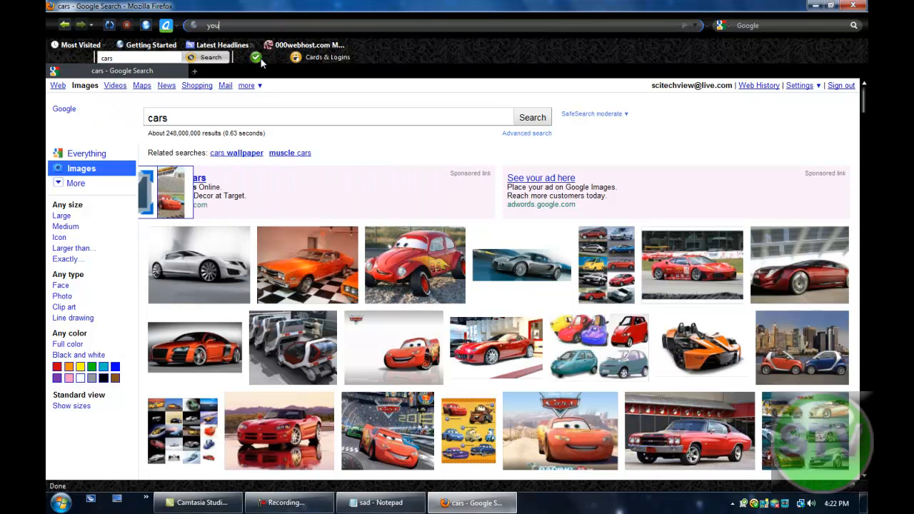
pyautogui.write('tube')
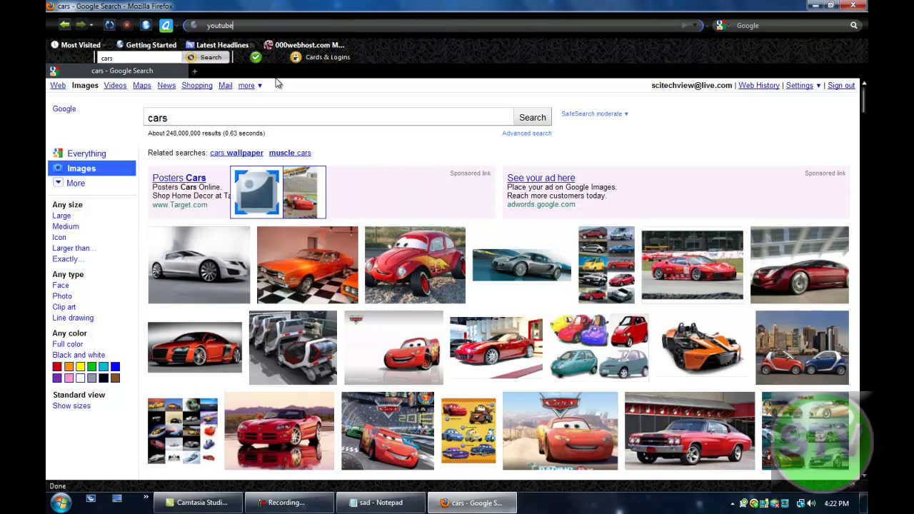
pyautogui.press('Return')
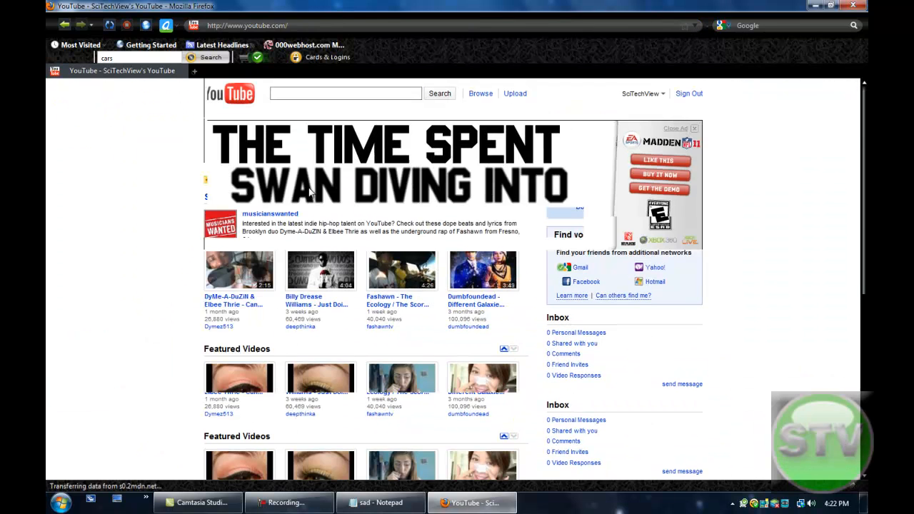
# - Scroll the scrambled YouTube home page to view the flying thumbnails, then reach the account menu
pyautogui.scroll(-3)
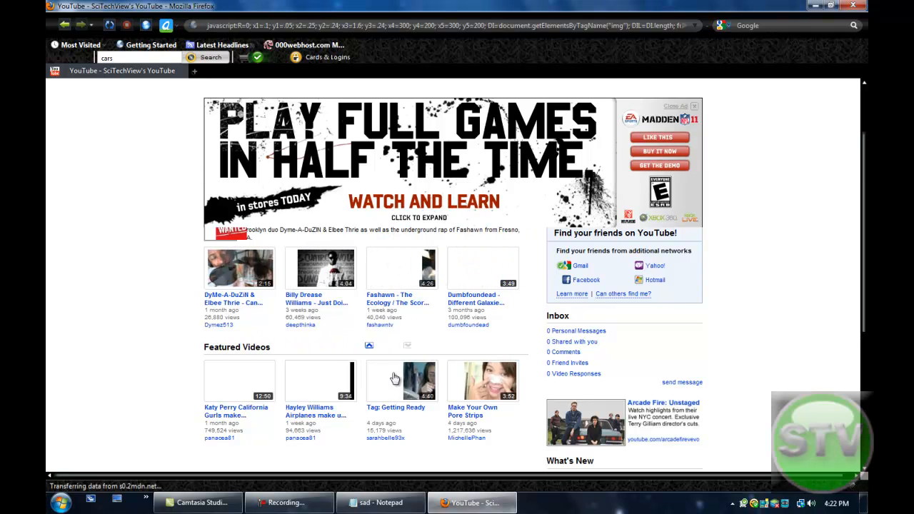
pyautogui.scroll(-3)
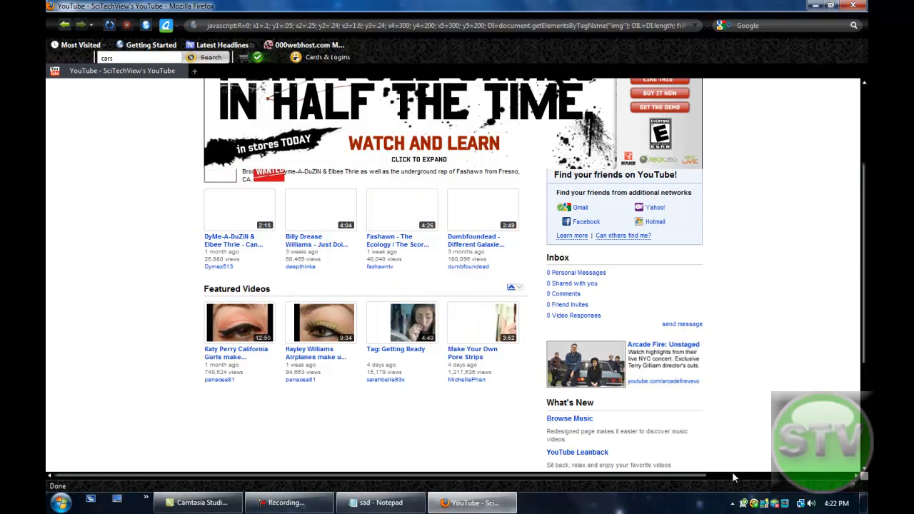
pyautogui.scroll(-3)
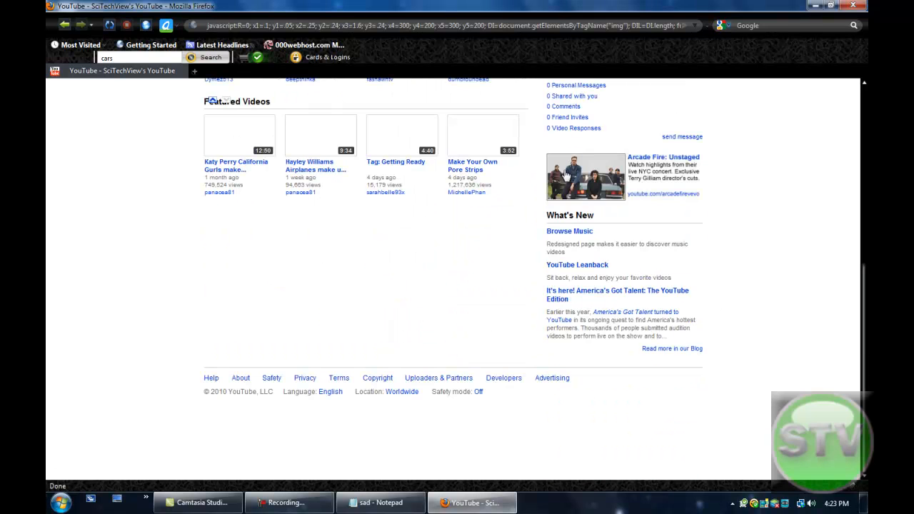
pyautogui.scroll(3)
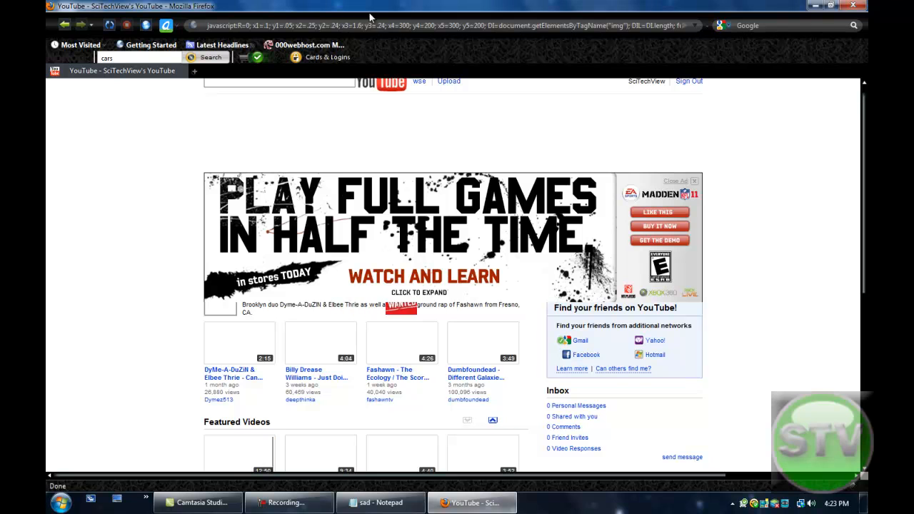
pyautogui.scroll(3)
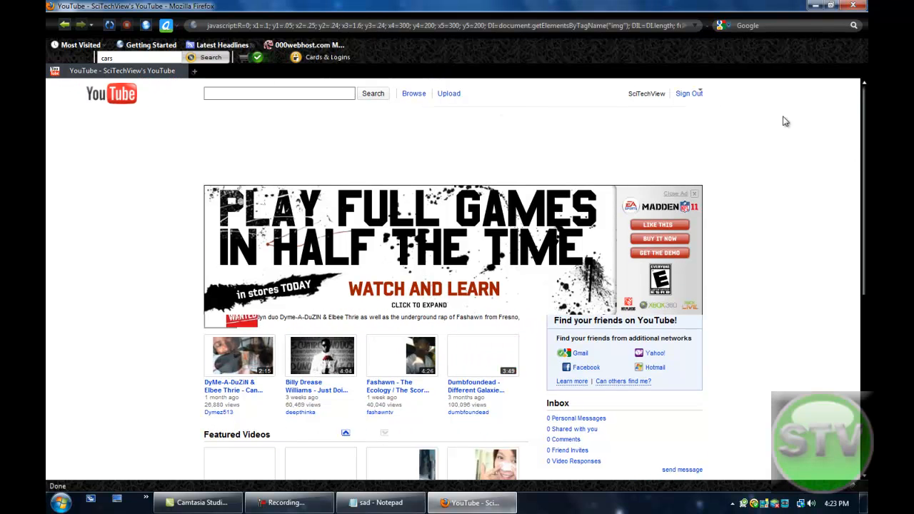
pyautogui.click(645, 93)
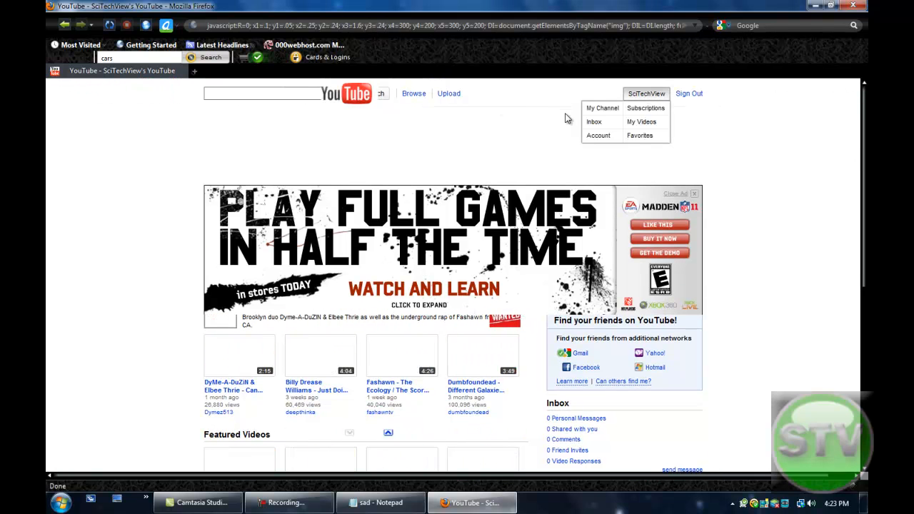
# - Go to My Channel to load the SciTechView channel page and bring the notes back up
pyautogui.click(603, 109)
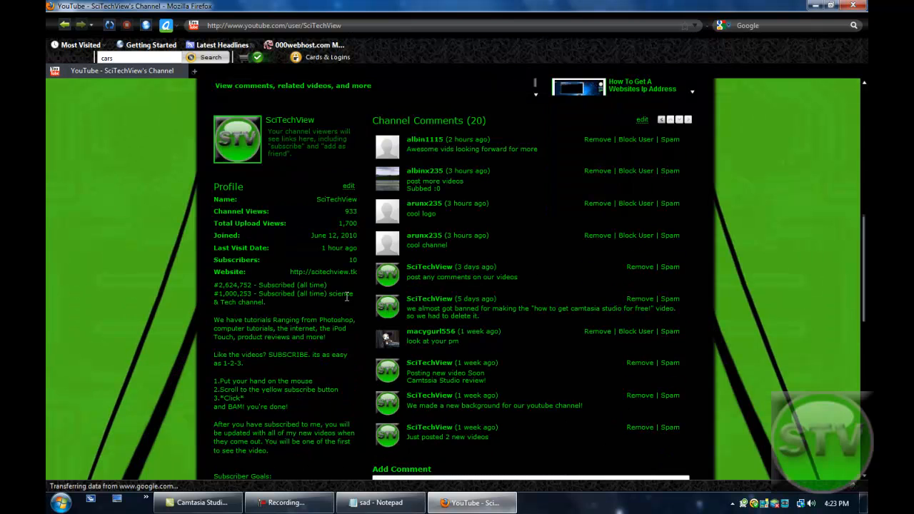
pyautogui.moveTo(348, 200)
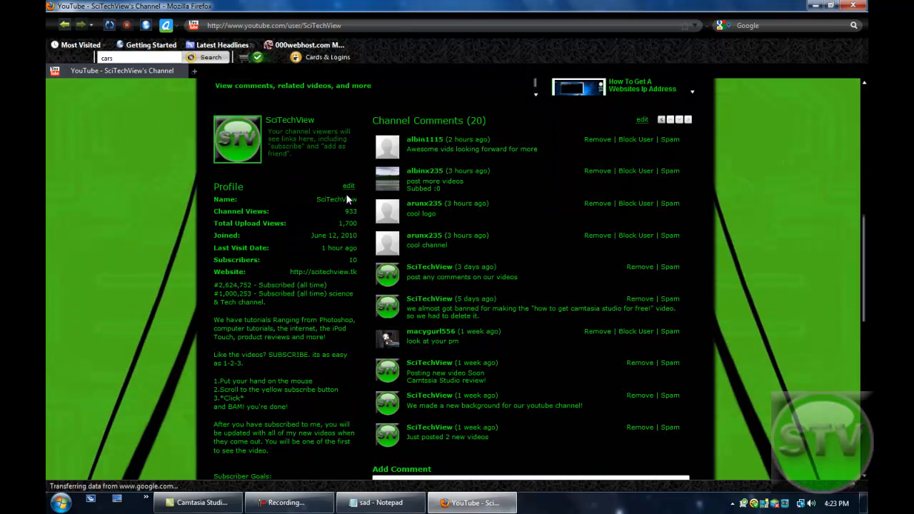
pyautogui.moveTo(348, 200)
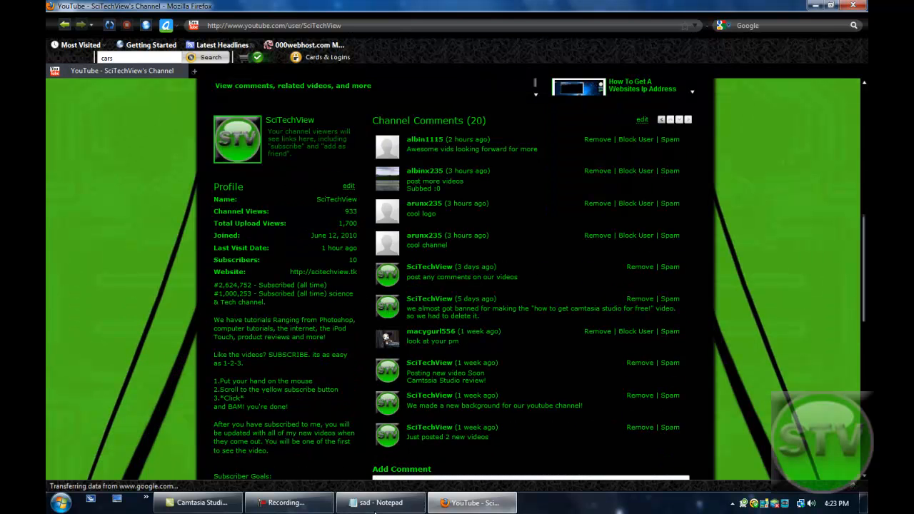
pyautogui.click(380, 503)
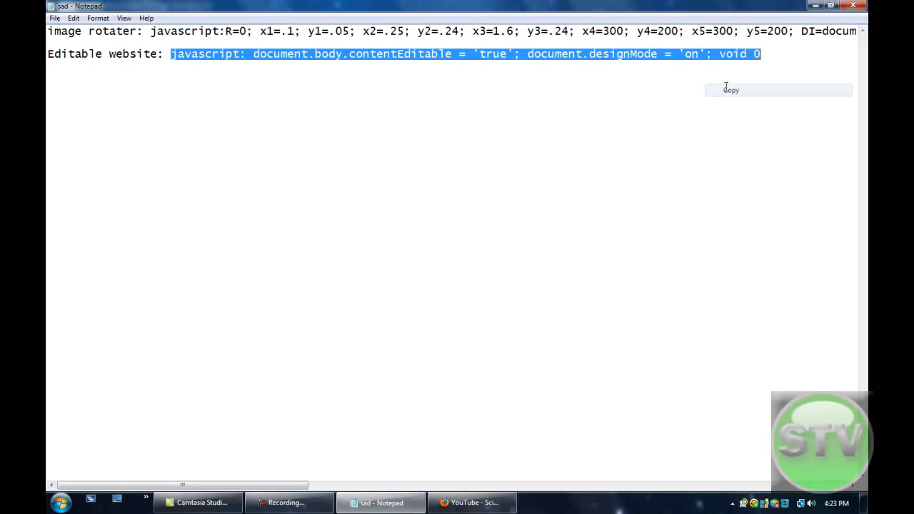
# - Copy the editable-website contentEditable javascript line from the Notepad notes
pyautogui.click(471, 503)
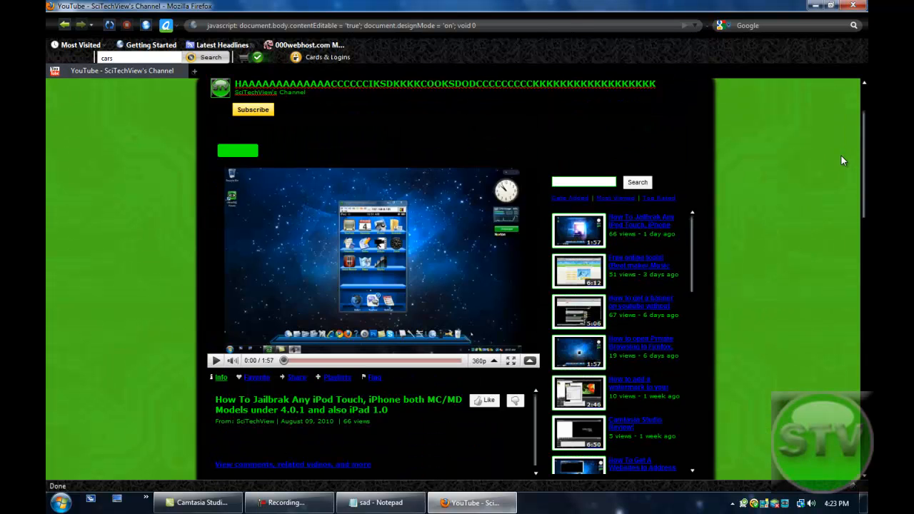
# - Scroll down the now-editable channel page past the lengthened subscriber count to the comments
pyautogui.scroll(3)
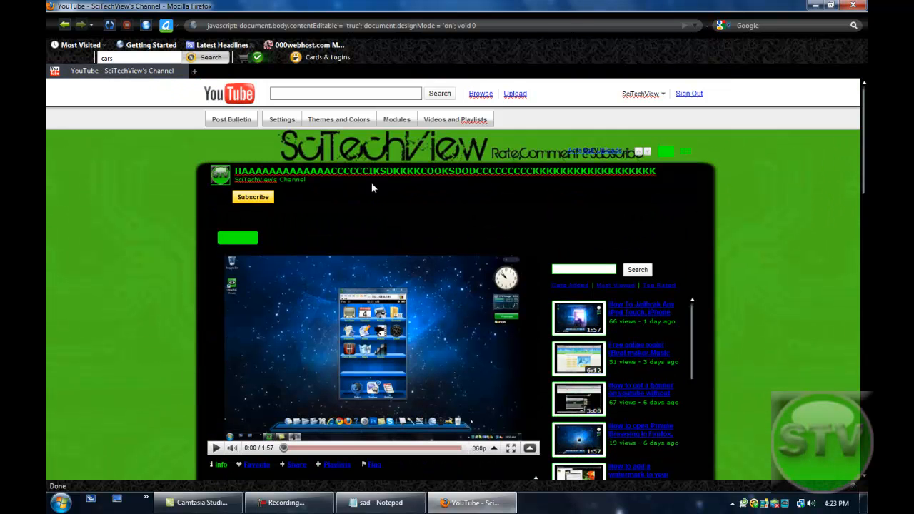
pyautogui.scroll(-3)
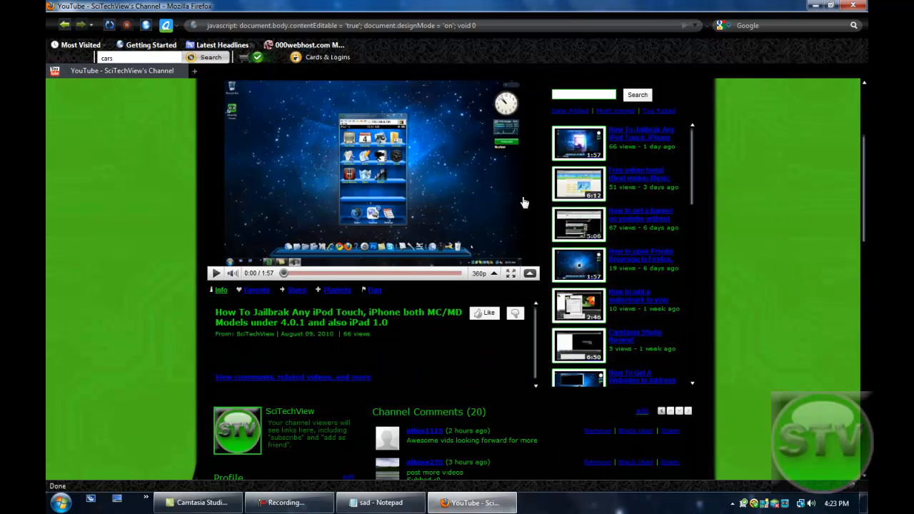
pyautogui.scroll(-3)
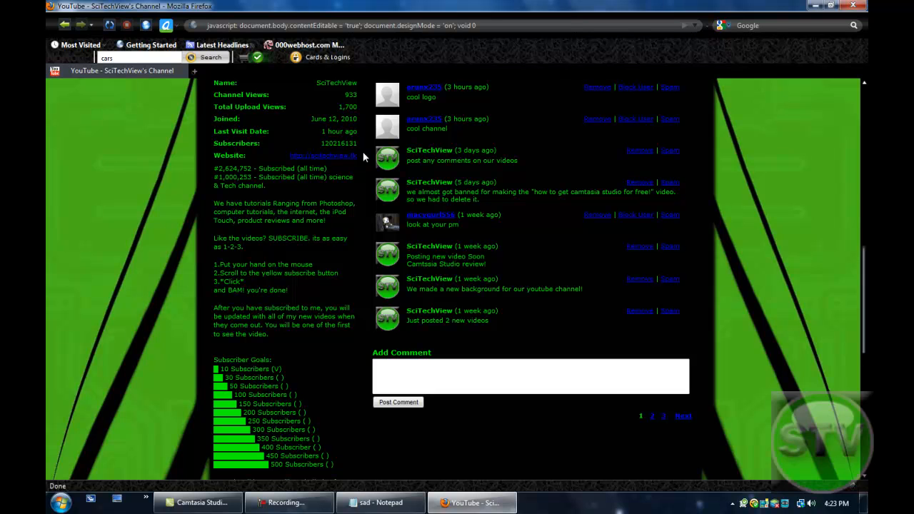
pyautogui.scroll(-3)
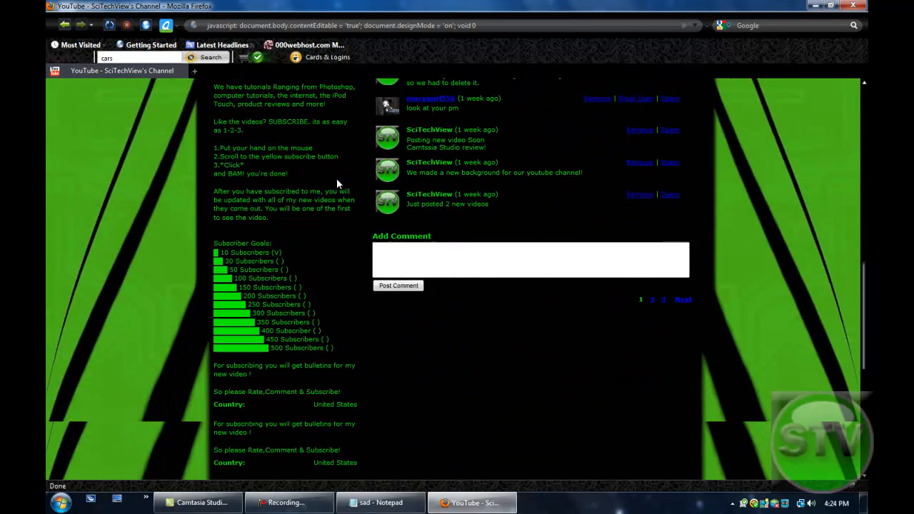